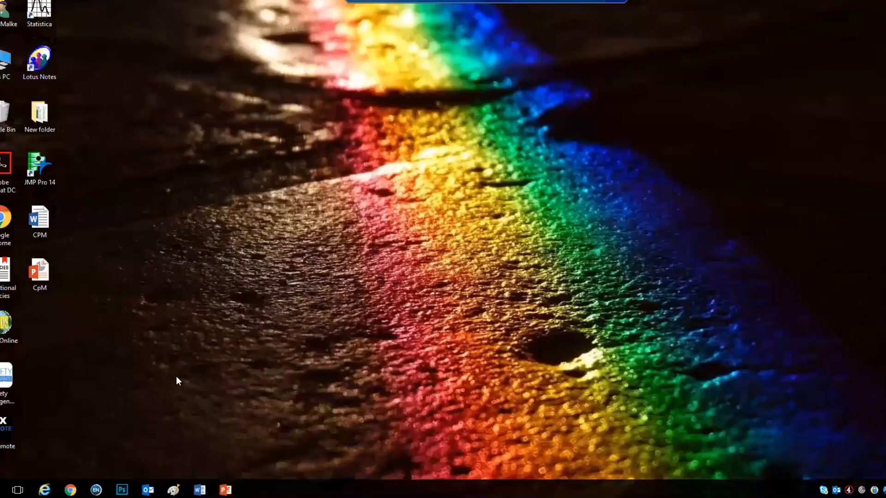
- Start EndNote and create a new reference library named CPM saved on the desktop
{"action": "left_click", "coordinate": [96, 489]}
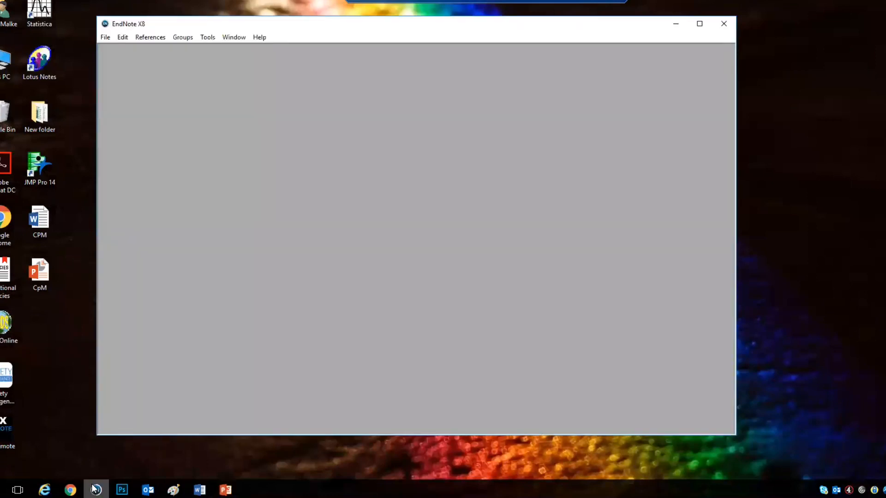
{"action": "left_click", "coordinate": [105, 37]}
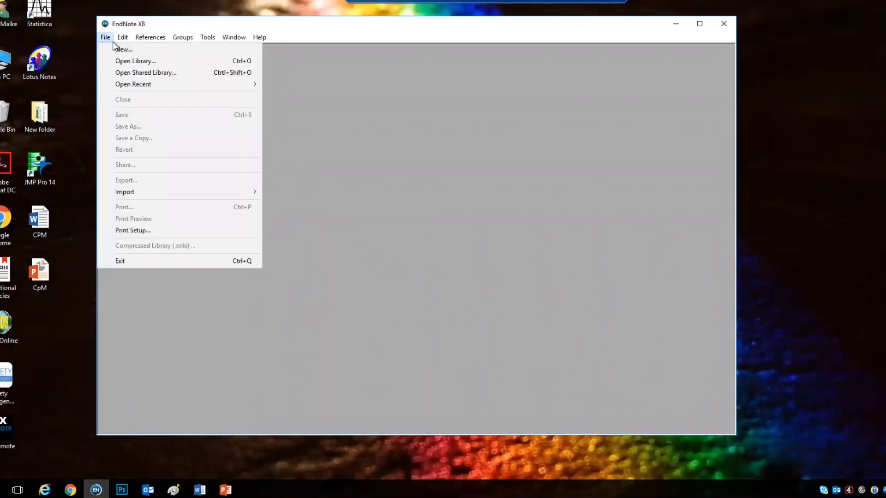
{"action": "left_click", "coordinate": [124, 49]}
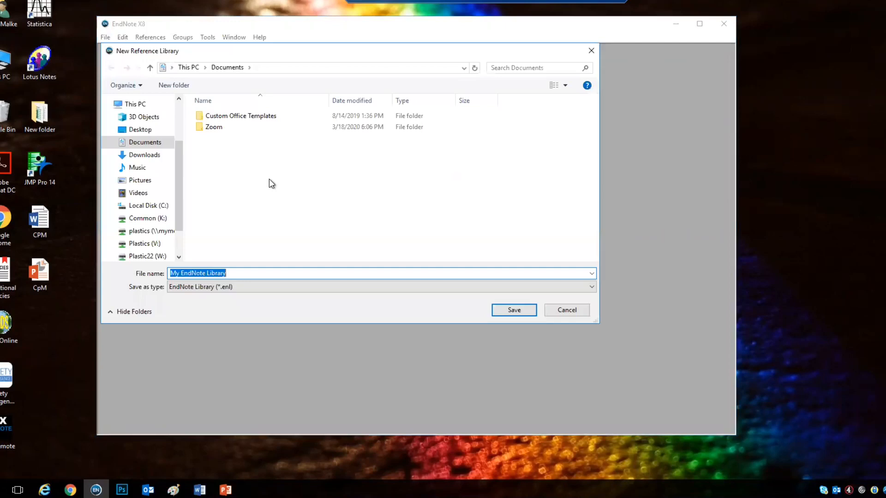
{"action": "type", "text": "C"}
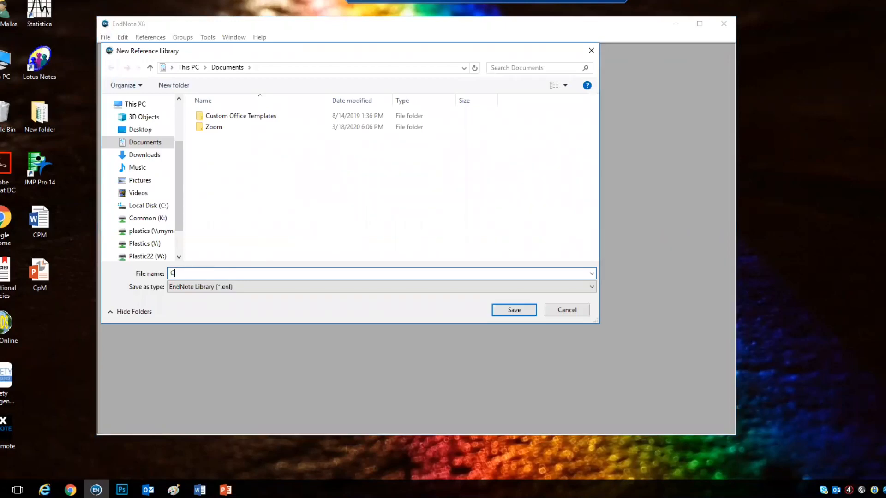
{"action": "type", "text": "PM"}
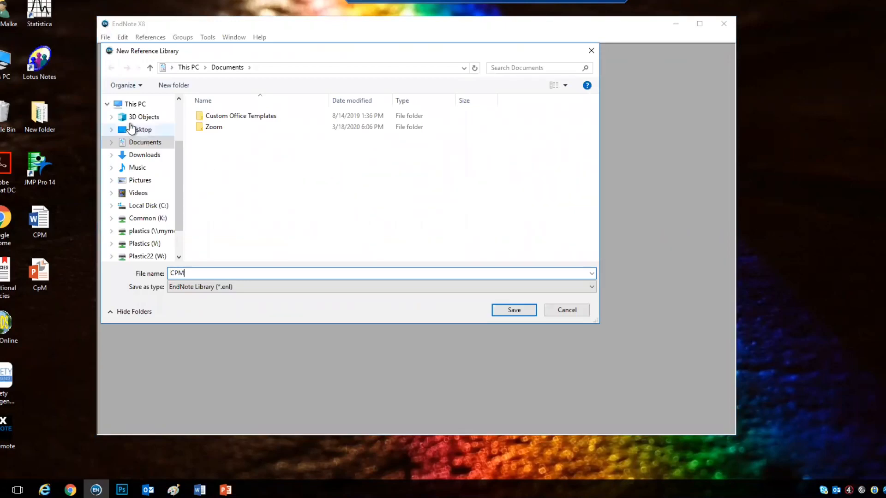
{"action": "left_click", "coordinate": [513, 310]}
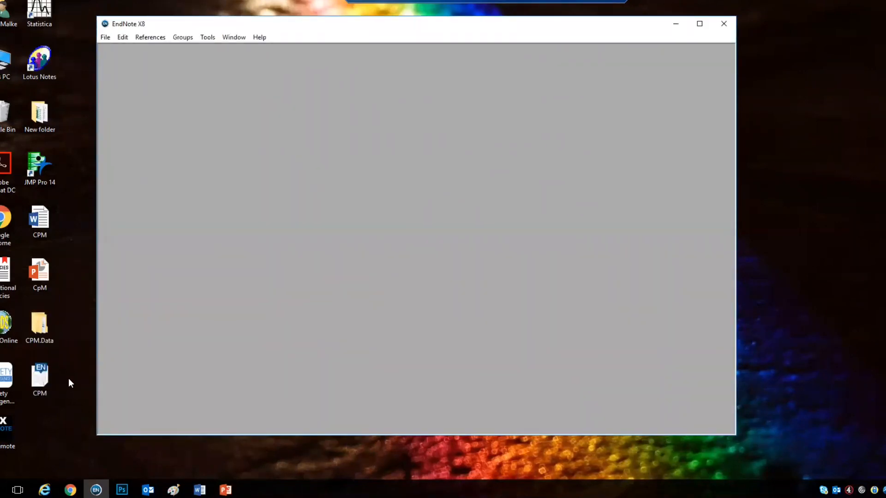
{"action": "mouse_move", "coordinate": [56, 298]}
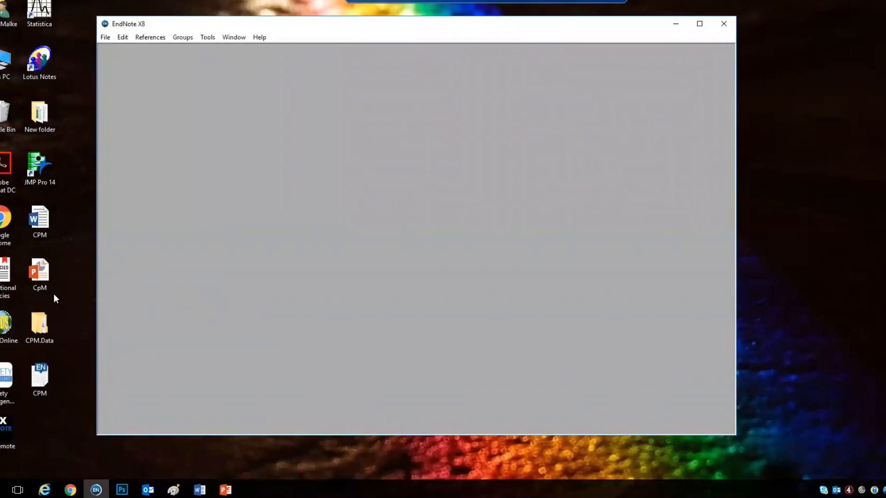
- Open the CPM library from the desktop and enlarge it to fill the EndNote window
{"action": "left_click", "coordinate": [40, 325]}
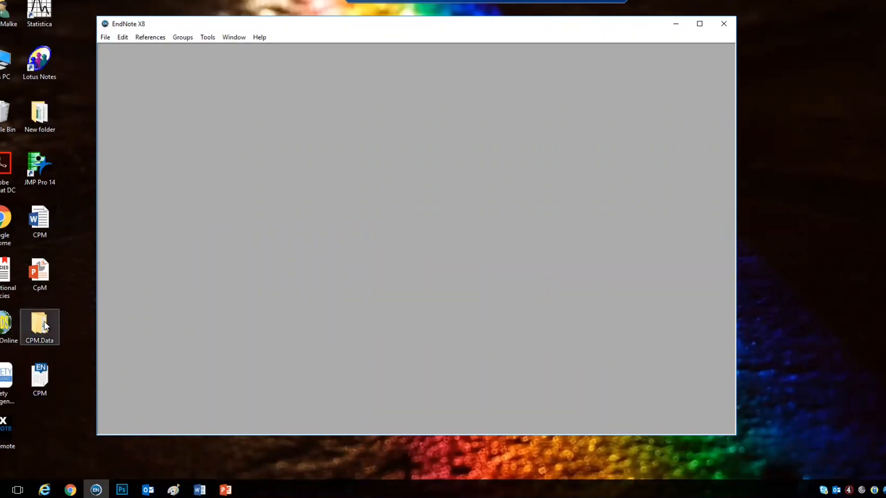
{"action": "double_click", "coordinate": [39, 327]}
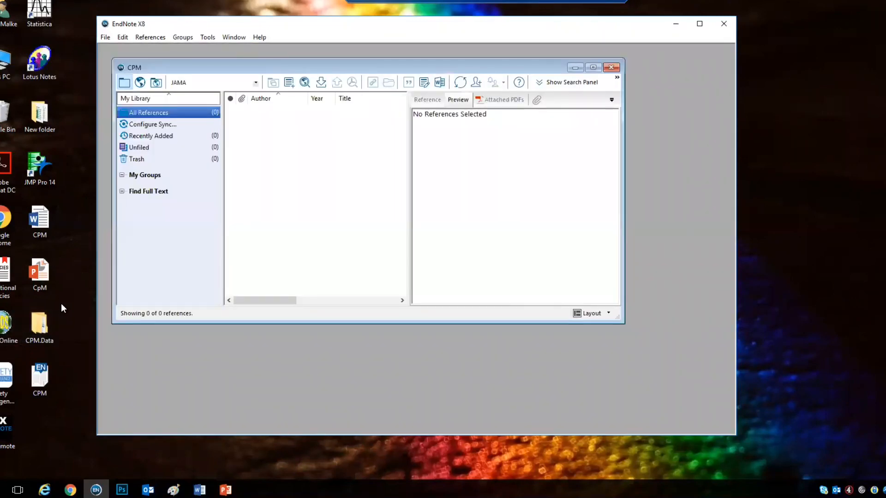
{"action": "left_click", "coordinate": [39, 325]}
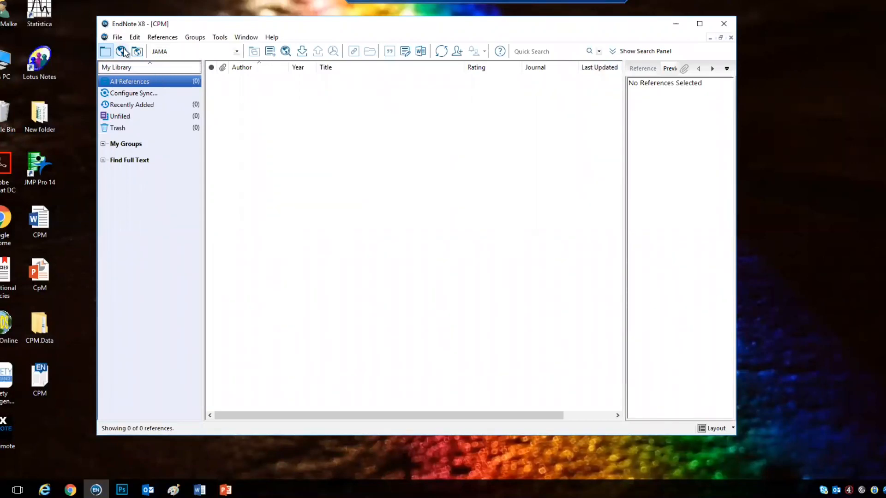
{"action": "left_click", "coordinate": [121, 51]}
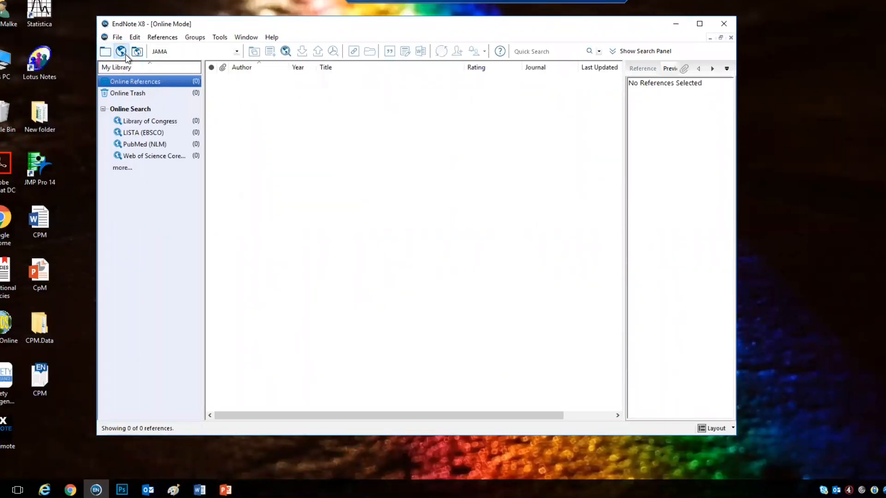
{"action": "mouse_move", "coordinate": [111, 56]}
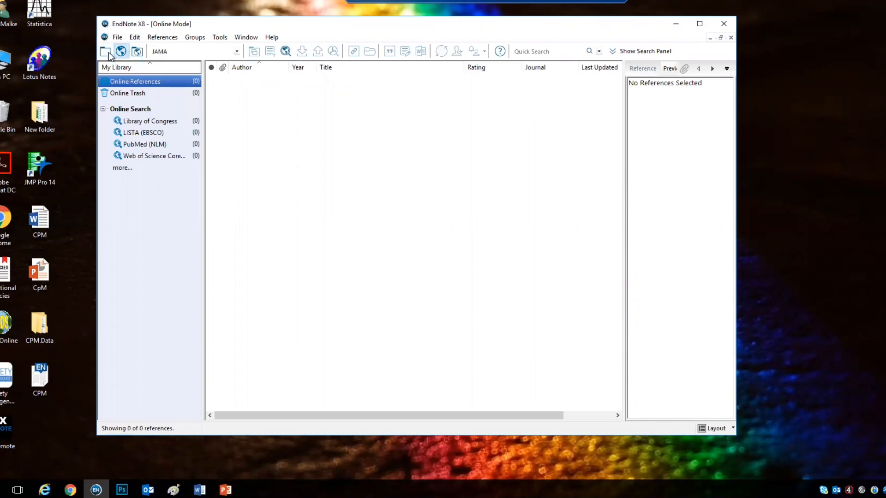
{"action": "left_click", "coordinate": [106, 52]}
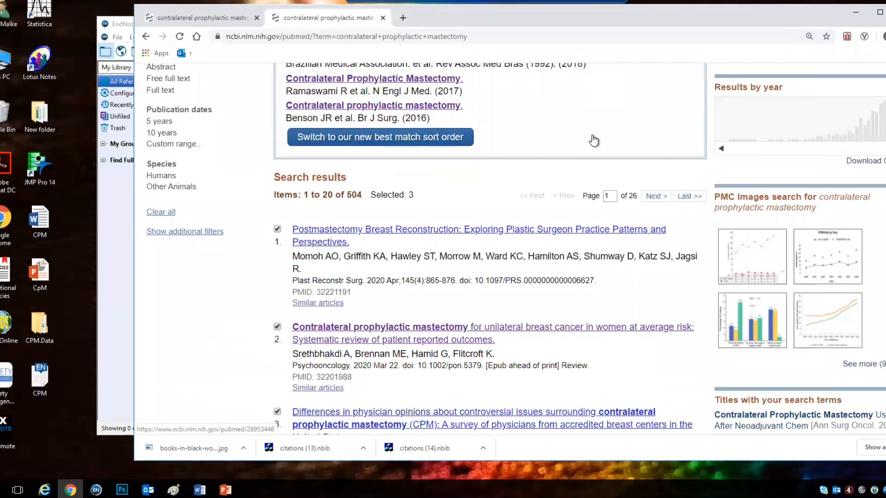
- Scroll down through the PubMed mastectomy results to reach the articles to tick
{"action": "scroll", "scroll_direction": "down", "scroll_amount": 3}
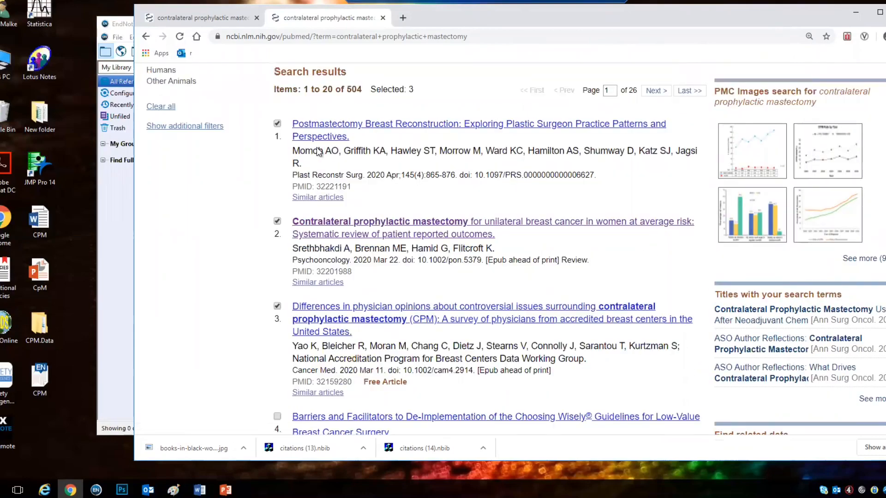
{"action": "scroll", "scroll_direction": "down", "scroll_amount": 3}
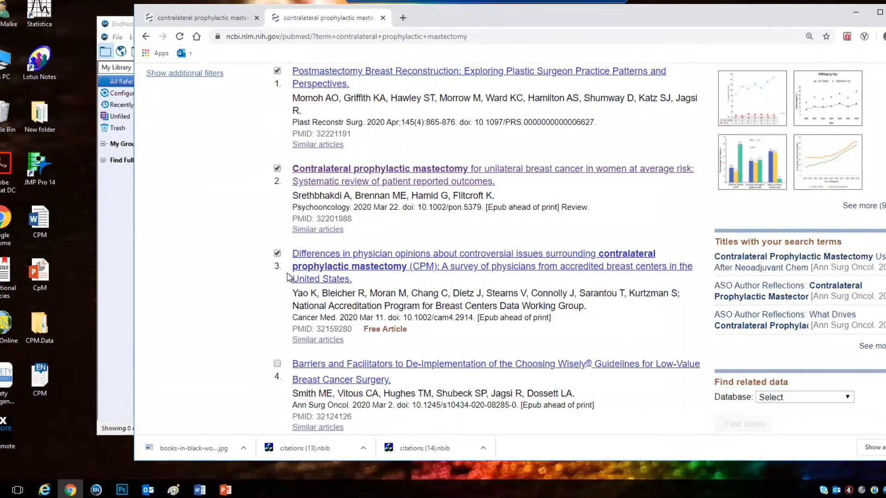
{"action": "scroll", "scroll_direction": "down", "scroll_amount": 3}
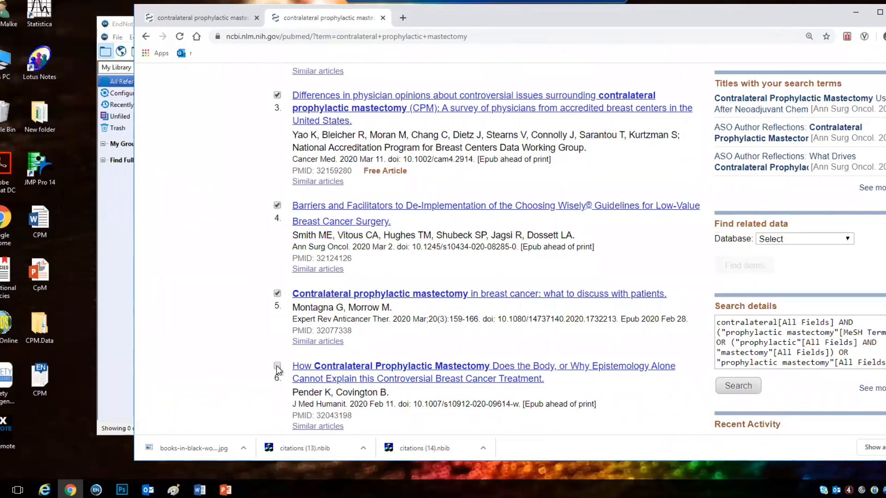
{"action": "scroll", "scroll_direction": "down", "scroll_amount": 3}
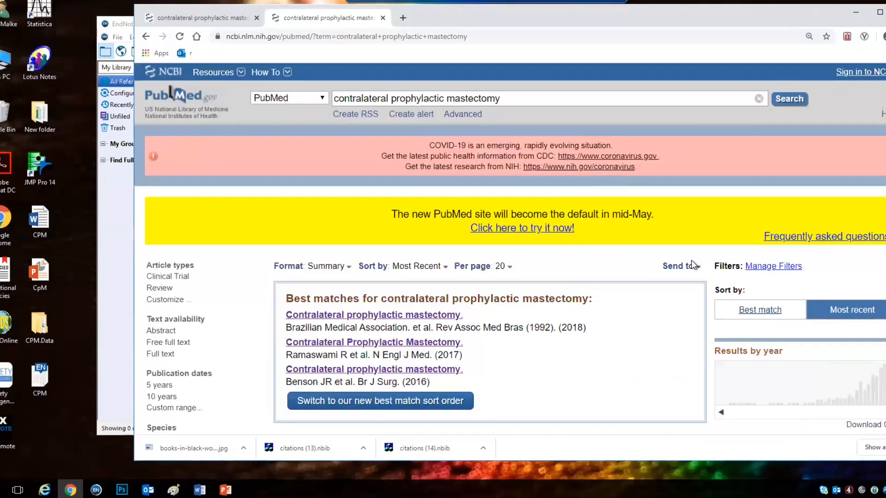
- Bring up the Send to choices for the selected PubMed results
{"action": "left_click", "coordinate": [677, 267]}
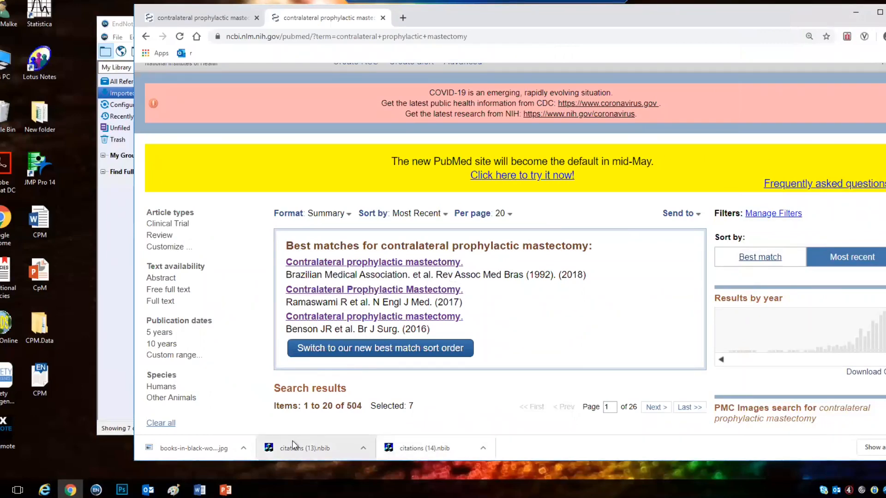
{"action": "mouse_move", "coordinate": [298, 448]}
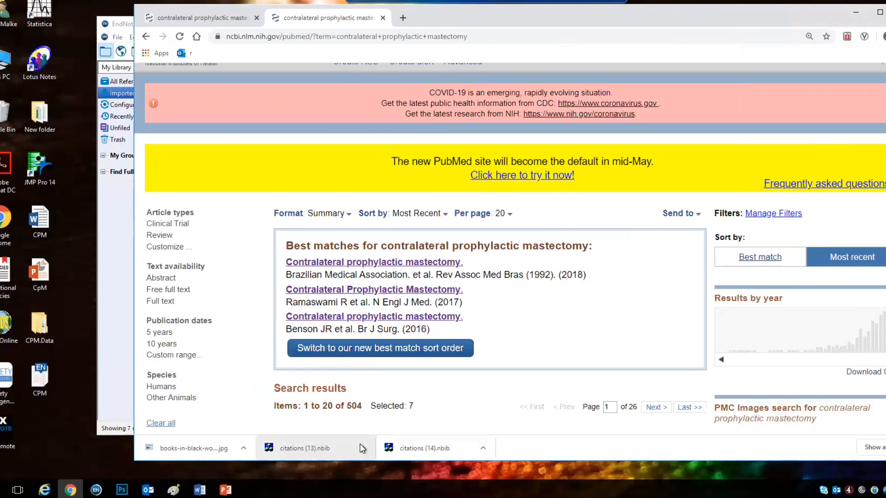
- Show Chrome's handling options for the downloaded citations (13).nbib file
{"action": "left_click", "coordinate": [363, 448]}
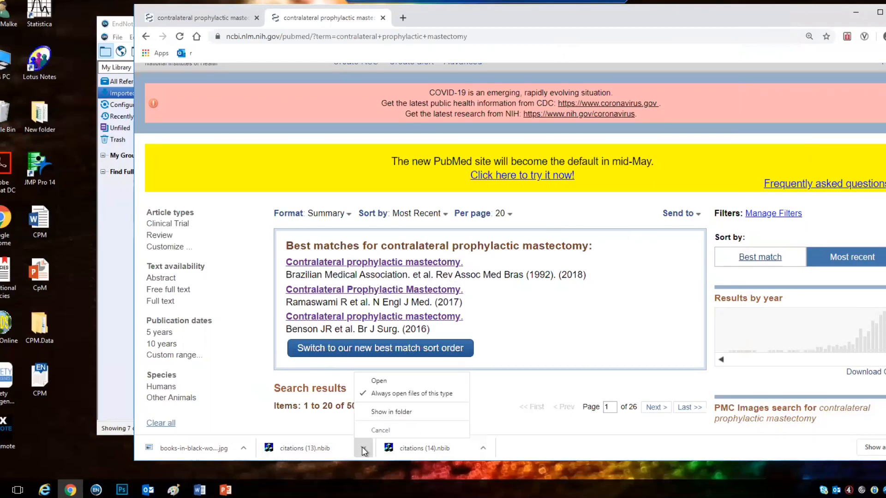
{"action": "mouse_move", "coordinate": [391, 412]}
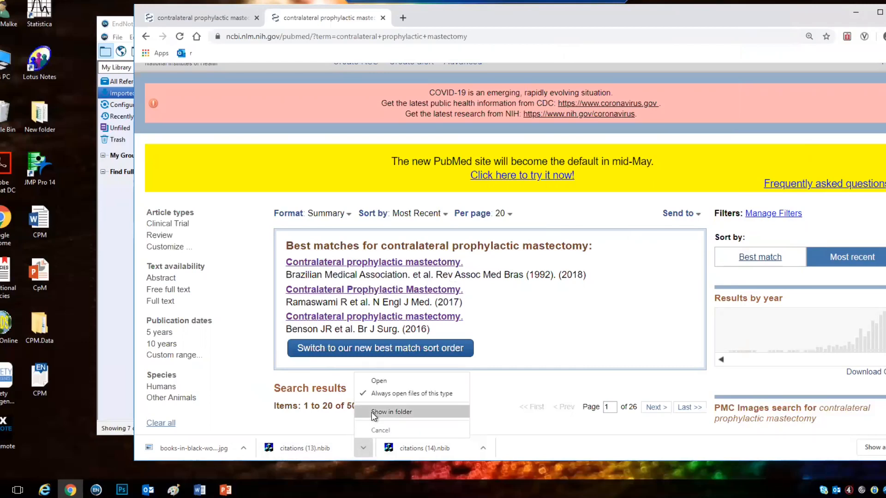
{"action": "mouse_move", "coordinate": [388, 393]}
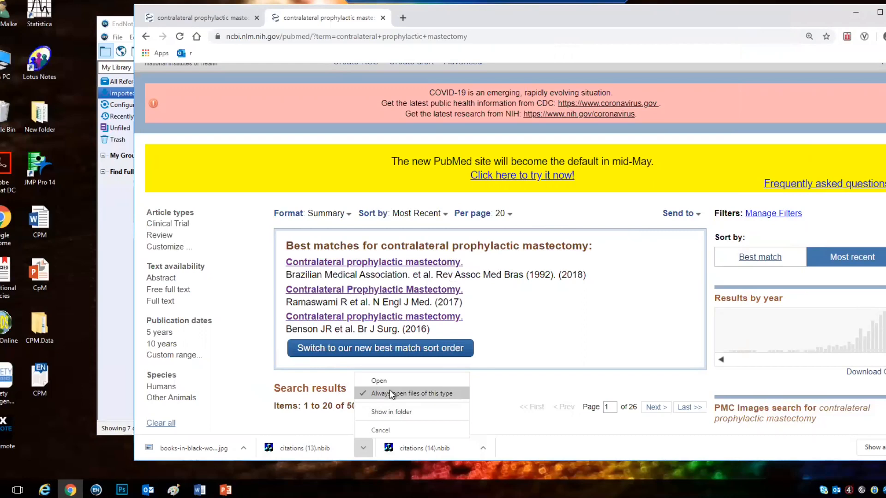
{"action": "mouse_move", "coordinate": [618, 260]}
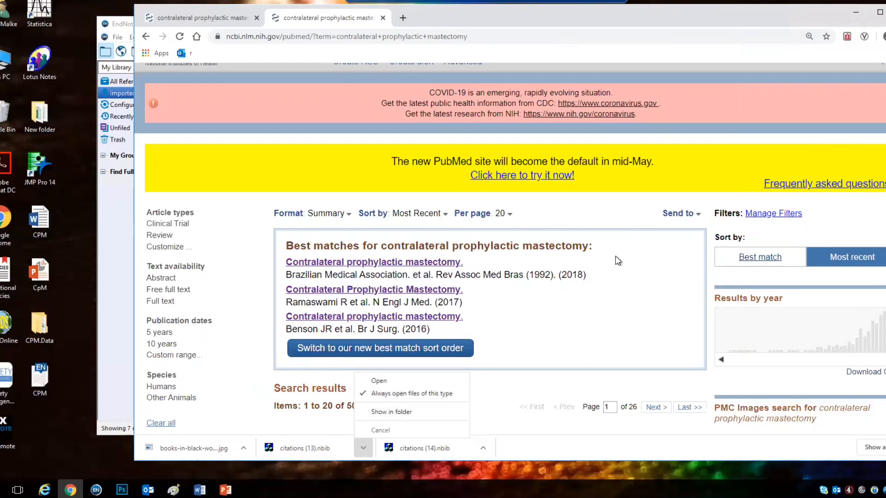
- Send the selected PubMed results to the citation manager for import into EndNote
{"action": "left_click", "coordinate": [678, 213]}
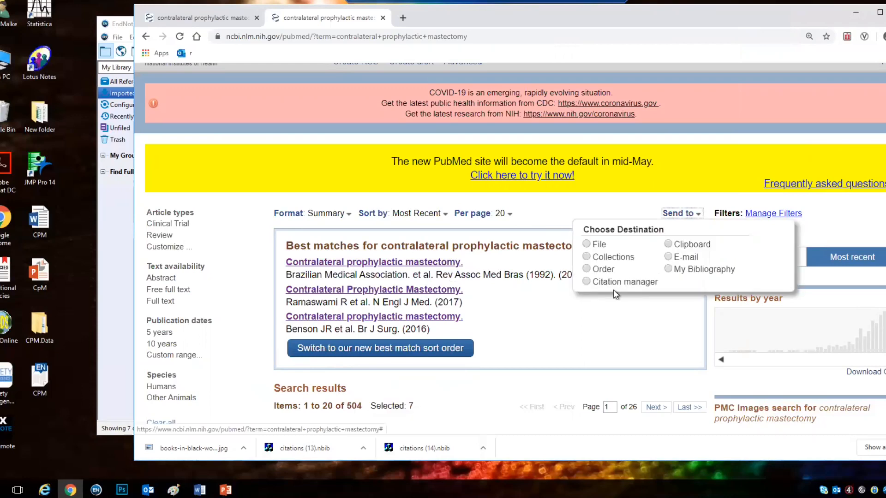
{"action": "left_click", "coordinate": [586, 282]}
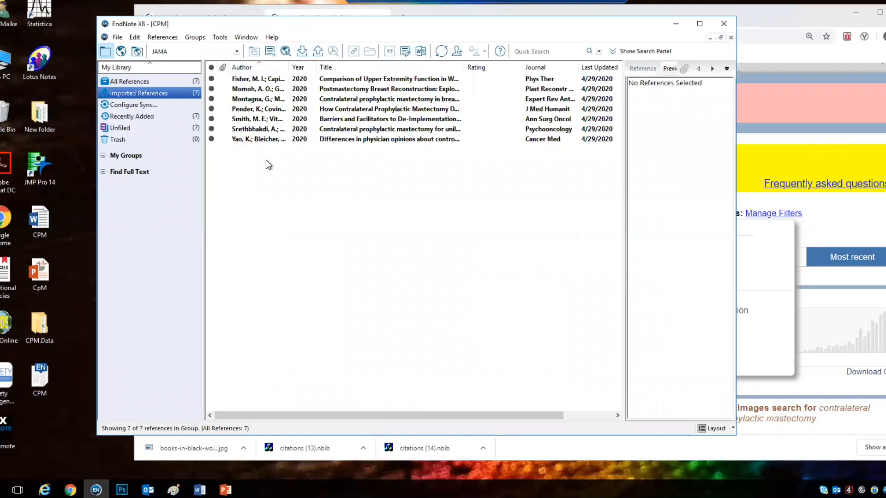
{"action": "mouse_move", "coordinate": [590, 118]}
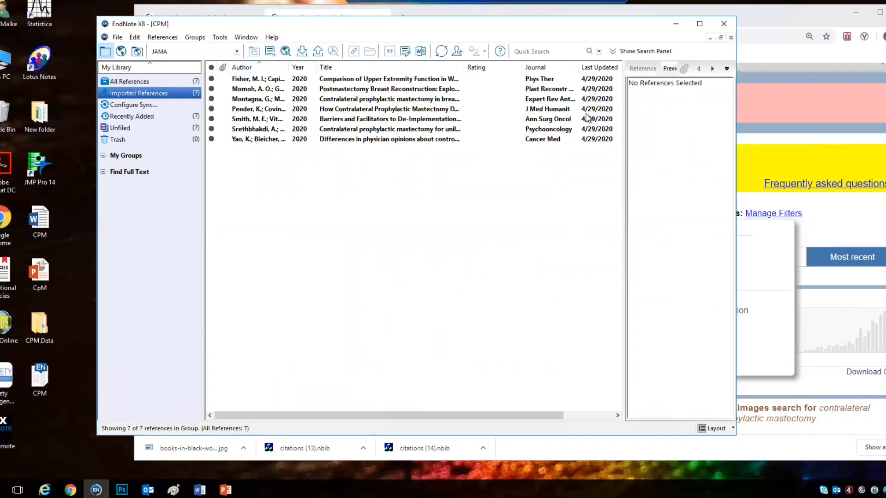
- Review all fields of the Fisher 2020 reference, return to its JAMA preview, then move to Word
{"action": "left_click", "coordinate": [388, 79]}
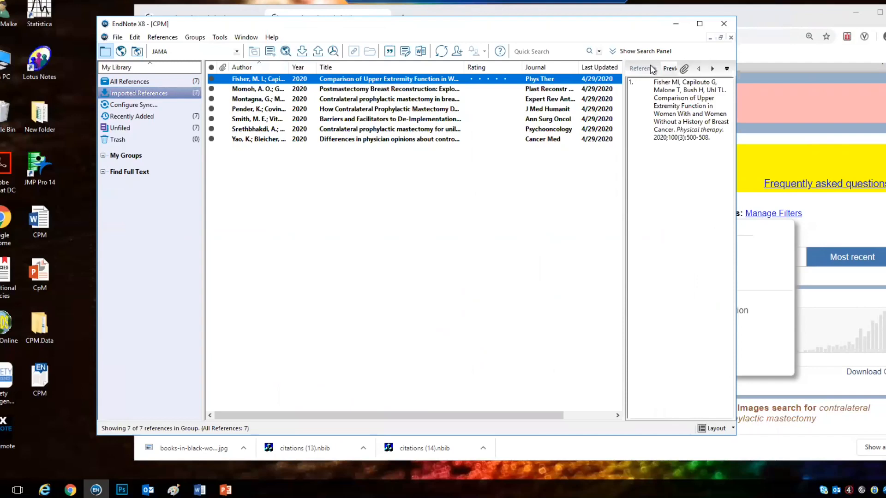
{"action": "left_click", "coordinate": [642, 69]}
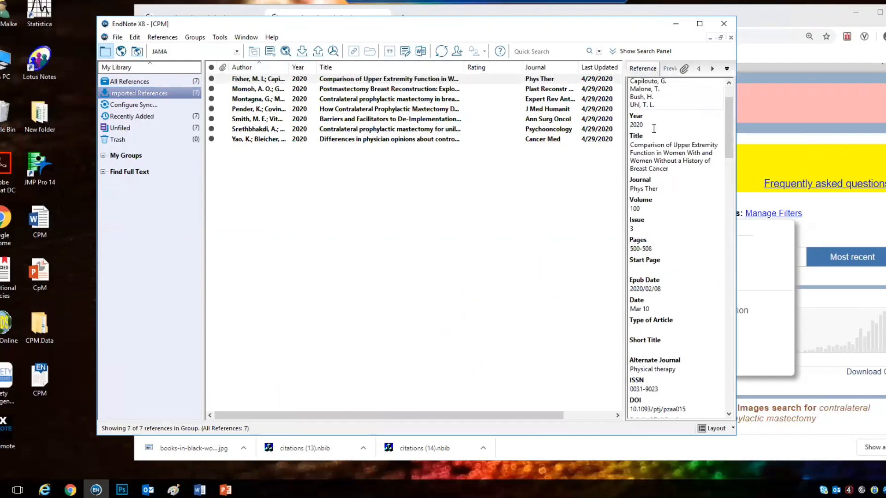
{"action": "scroll", "scroll_direction": "down", "scroll_amount": 3}
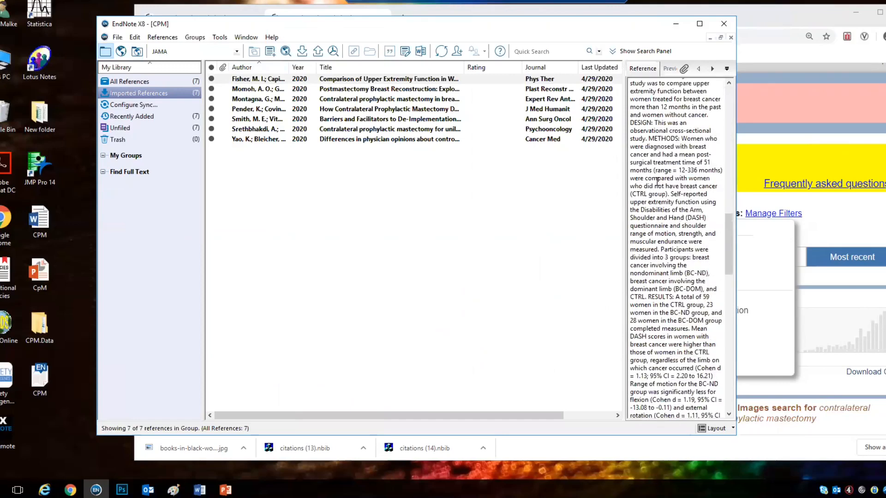
{"action": "scroll", "scroll_direction": "down", "scroll_amount": 3}
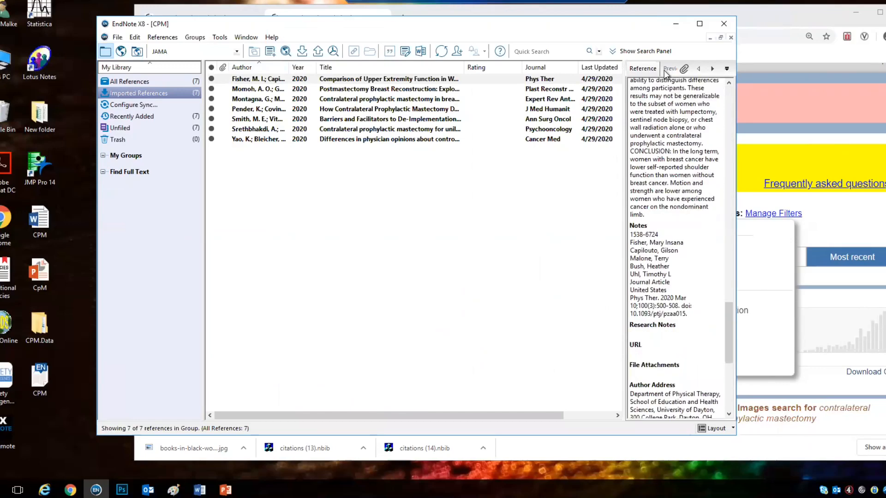
{"action": "left_click", "coordinate": [671, 69]}
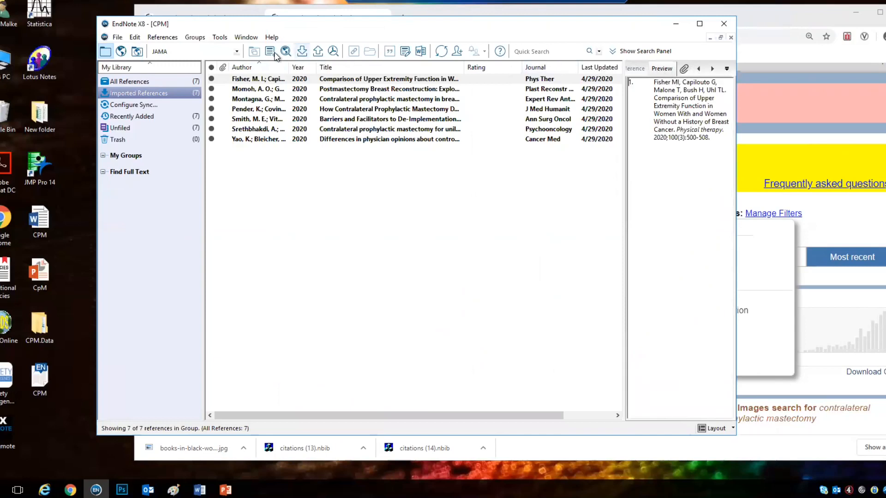
{"action": "left_click", "coordinate": [236, 50]}
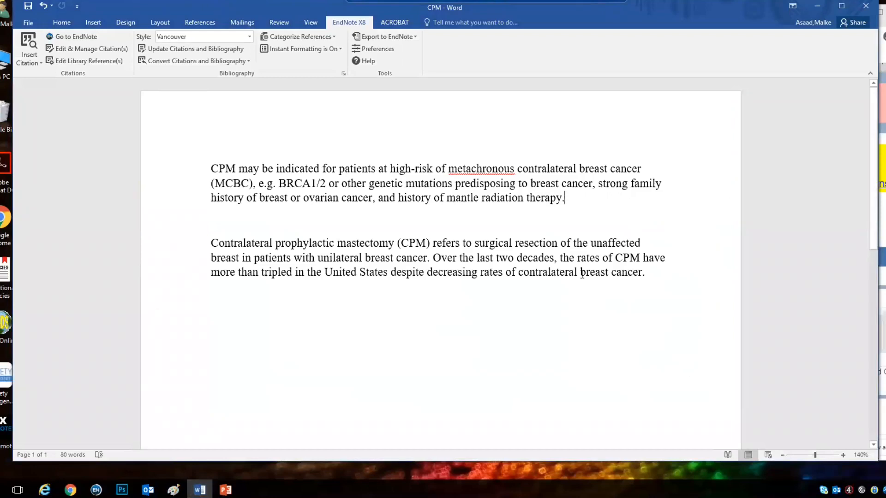
{"action": "mouse_move", "coordinate": [521, 224]}
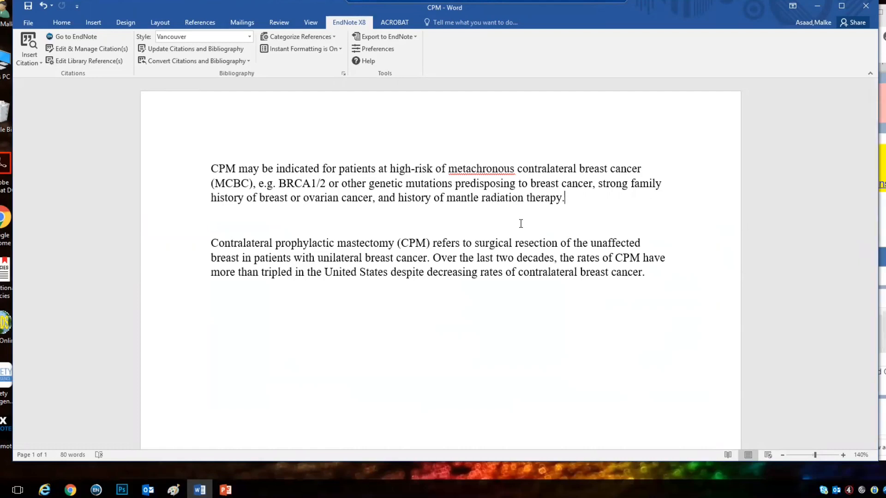
{"action": "mouse_move", "coordinate": [521, 213]}
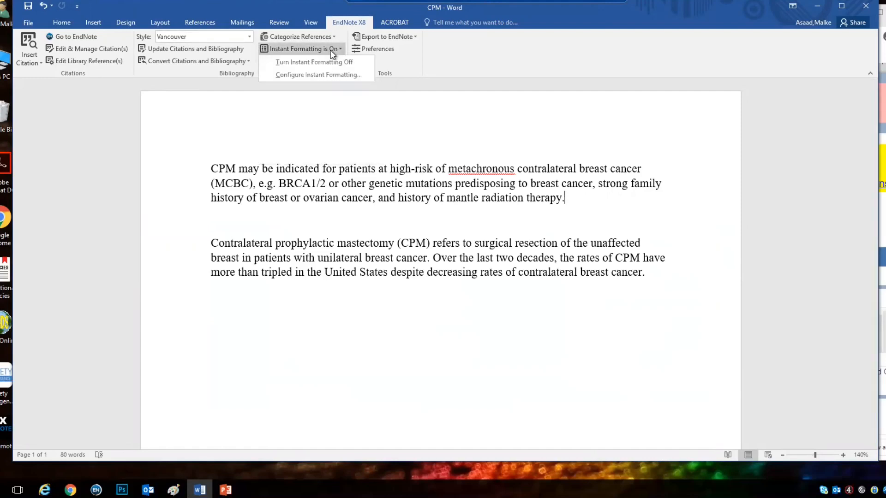
{"action": "left_click", "coordinate": [345, 151]}
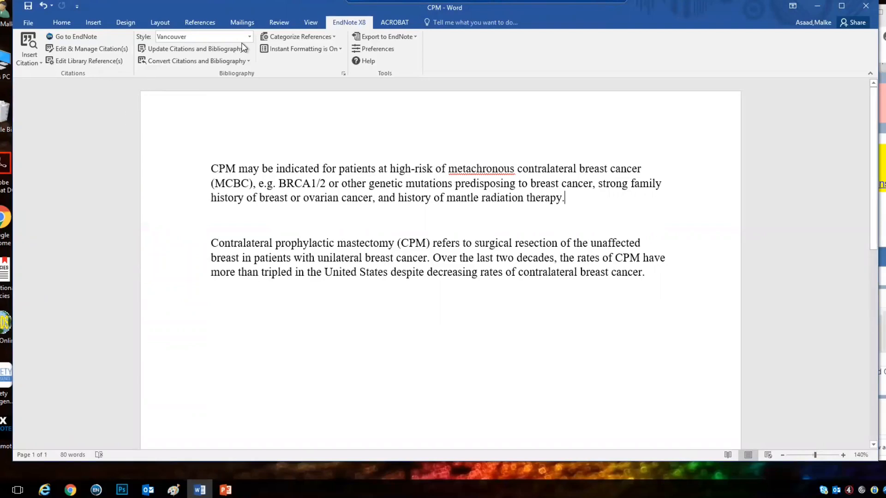
- Switch the document's EndNote citation style from Vancouver to JAMA
{"action": "left_click", "coordinate": [249, 36]}
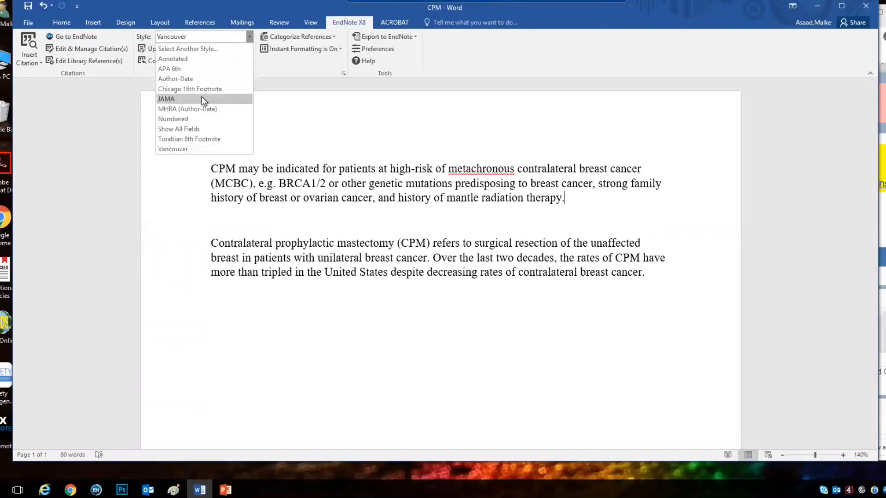
{"action": "left_click", "coordinate": [166, 98]}
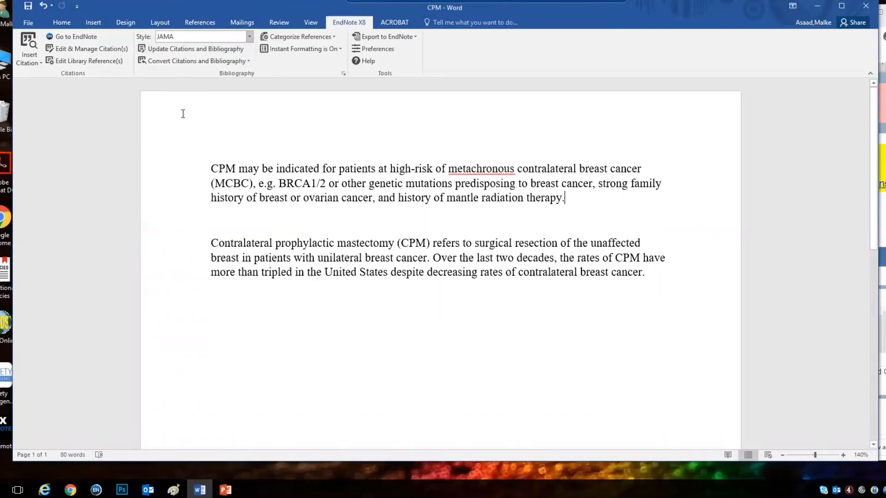
{"action": "mouse_move", "coordinate": [676, 230]}
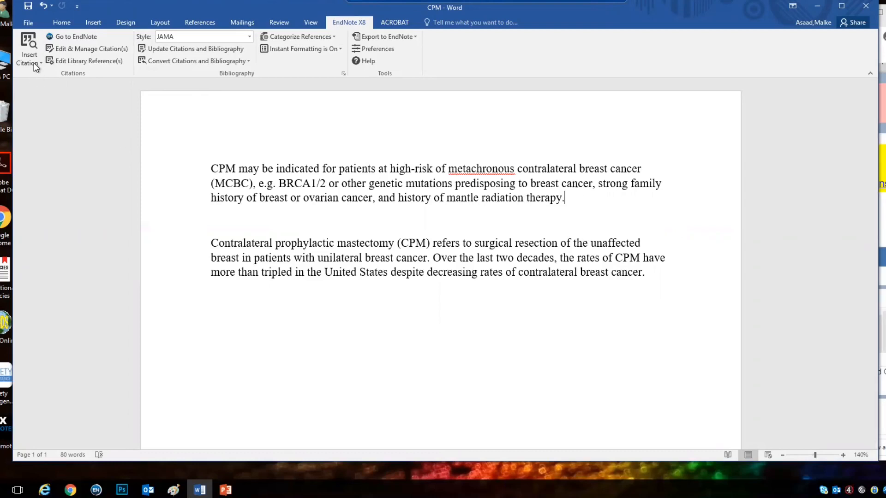
- Cite the first three CPM library references after the first paragraph as JAMA citation 1-3
{"action": "left_click", "coordinate": [29, 62]}
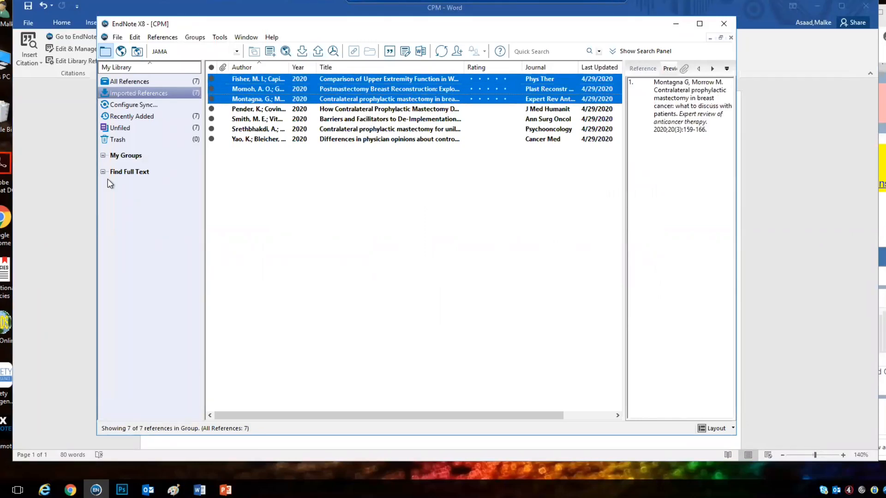
{"action": "left_click", "coordinate": [199, 489]}
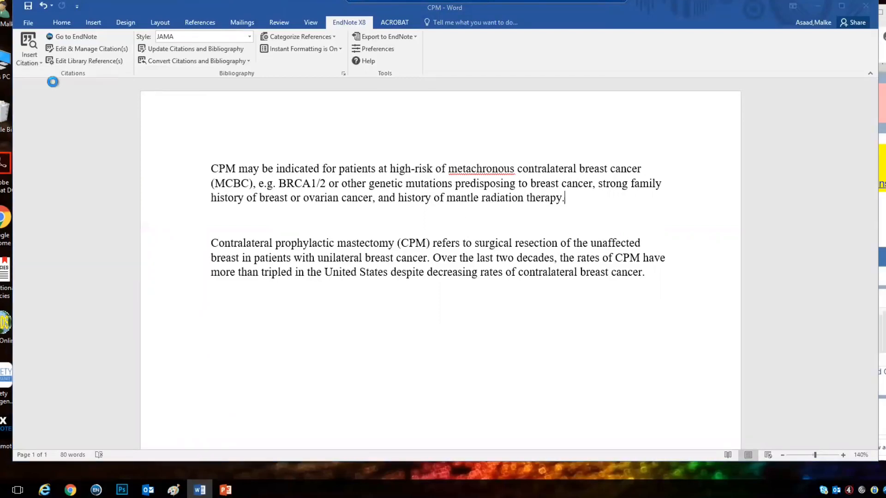
{"action": "left_click", "coordinate": [29, 48]}
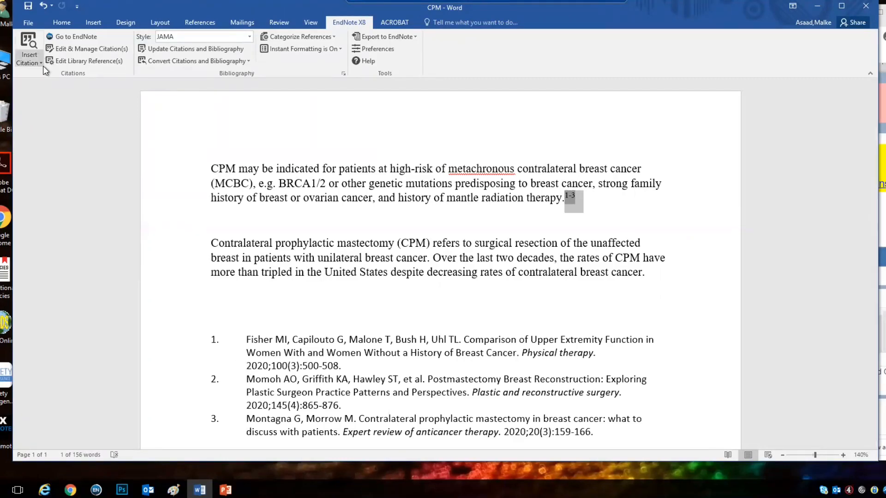
{"action": "left_click", "coordinate": [29, 48]}
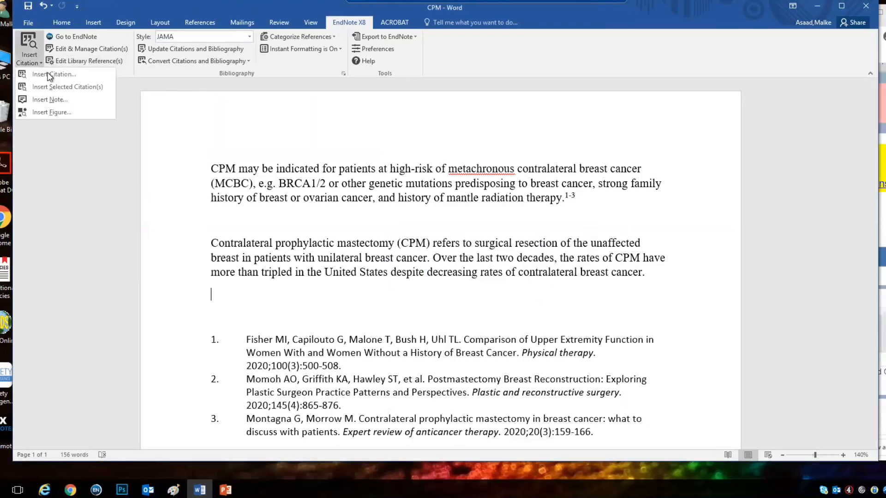
{"action": "left_click", "coordinate": [53, 74]}
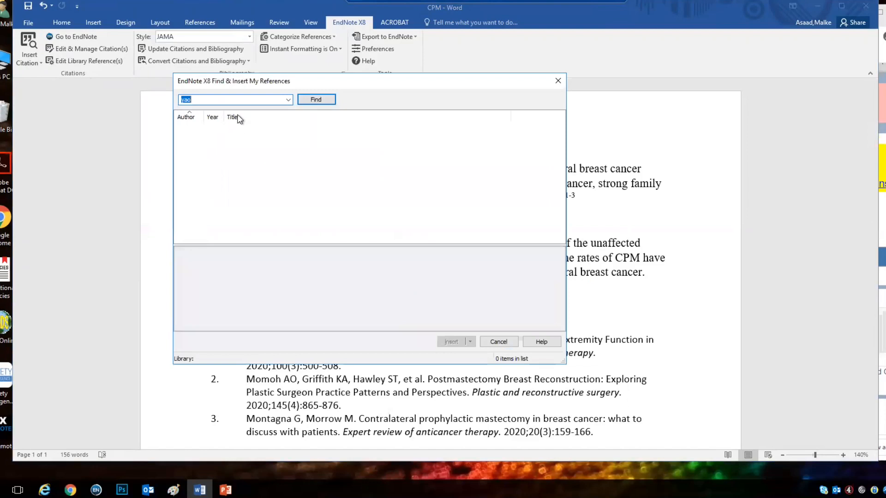
{"action": "left_click", "coordinate": [316, 99]}
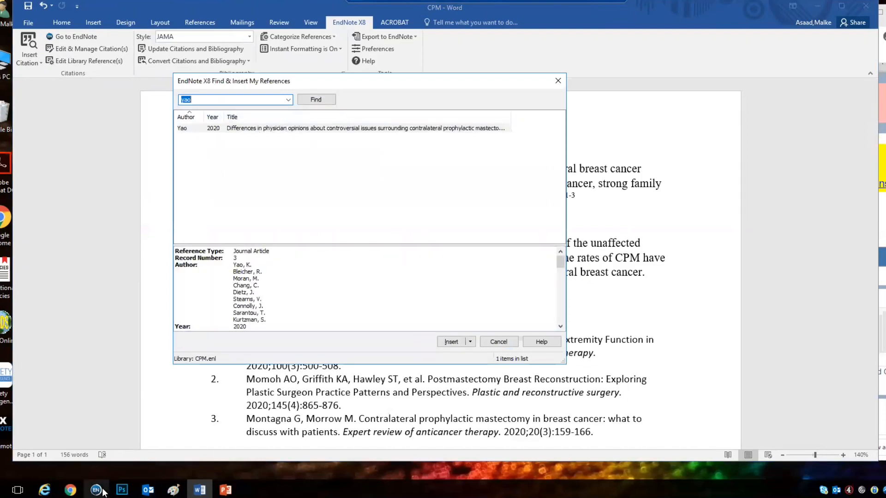
{"action": "left_click", "coordinate": [96, 489]}
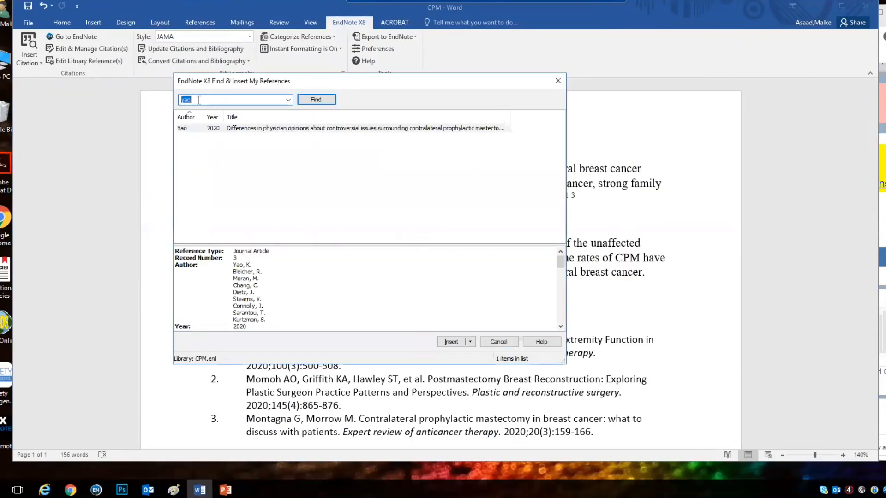
{"action": "type", "text": "fisher"}
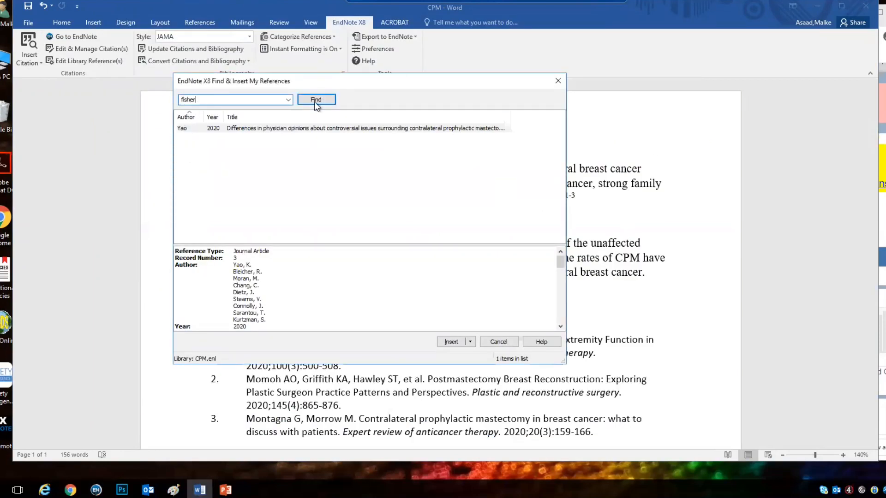
{"action": "left_click", "coordinate": [316, 100]}
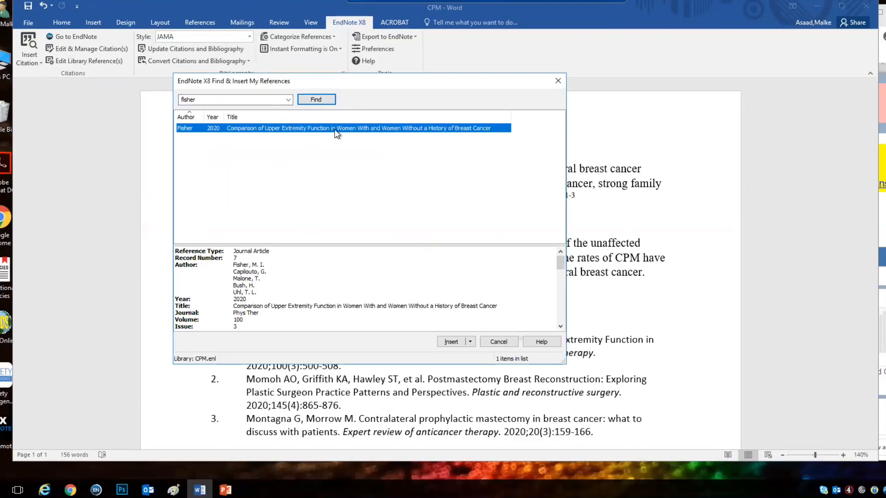
{"action": "left_click", "coordinate": [451, 342]}
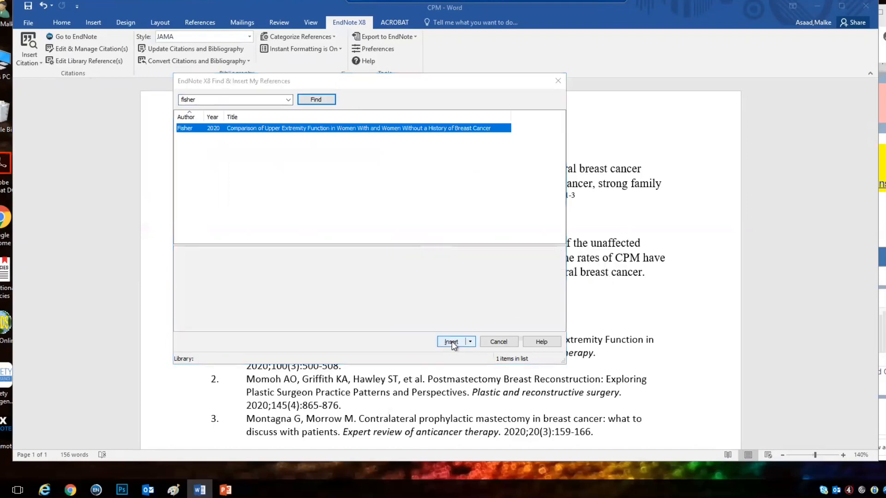
{"action": "left_click", "coordinate": [452, 341]}
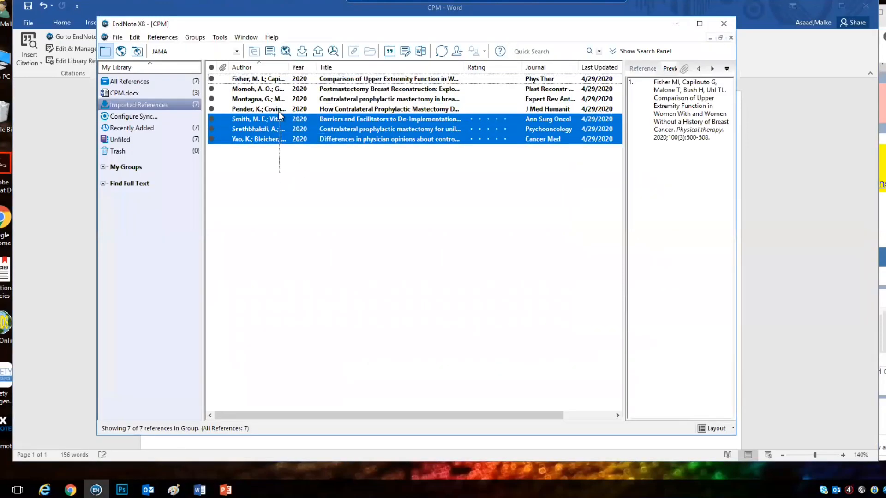
- Return to Word to insert the selected Pender-through-Yao references as citation 4-7
{"action": "left_click", "coordinate": [199, 490]}
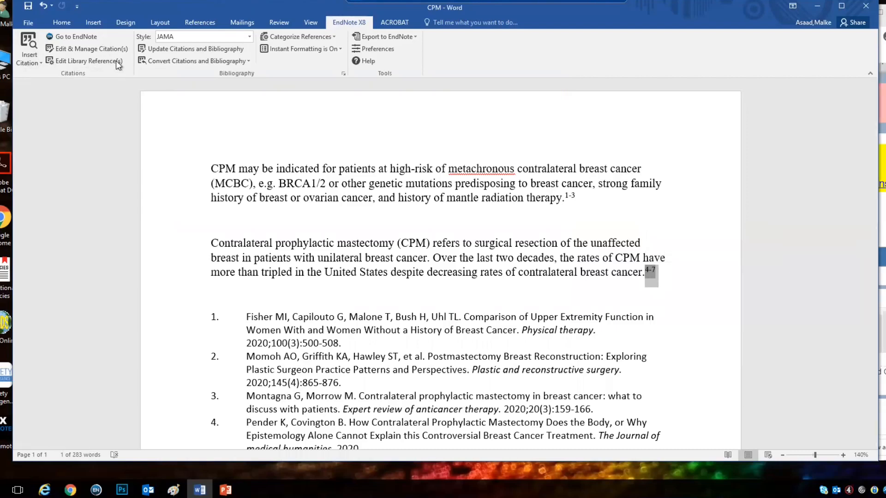
{"action": "mouse_move", "coordinate": [91, 48]}
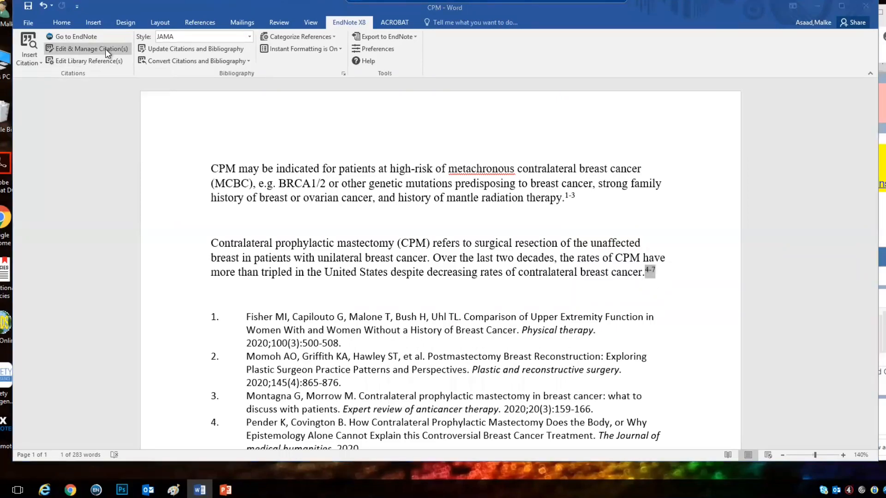
- Remove the Smith 2020 citation via Edit & Manage Citations so the second paragraph cites 4-6
{"action": "left_click", "coordinate": [91, 49]}
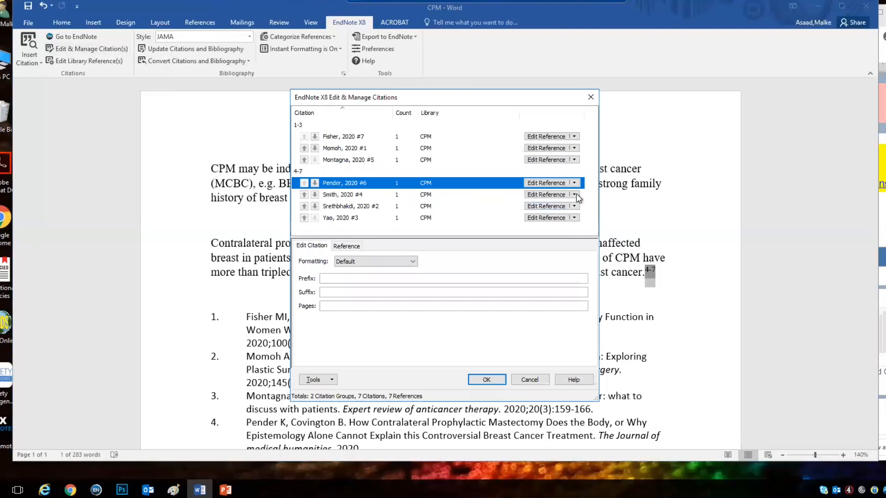
{"action": "mouse_move", "coordinate": [100, 55]}
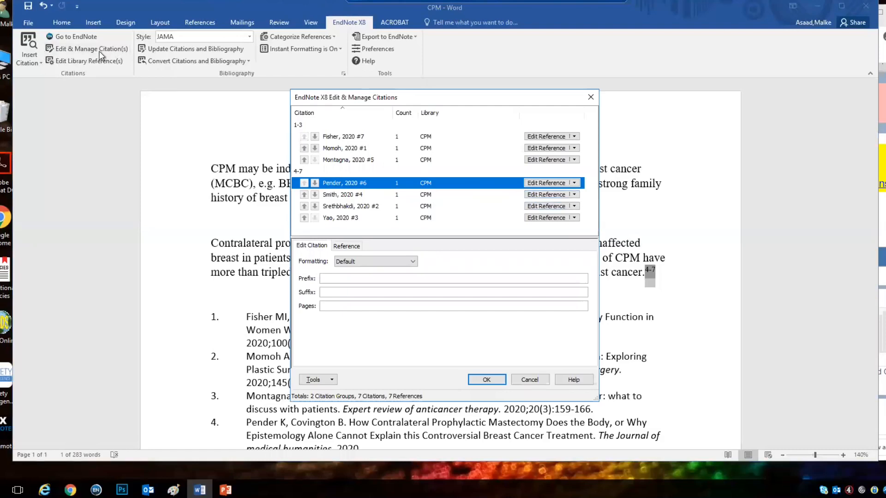
{"action": "mouse_move", "coordinate": [413, 198]}
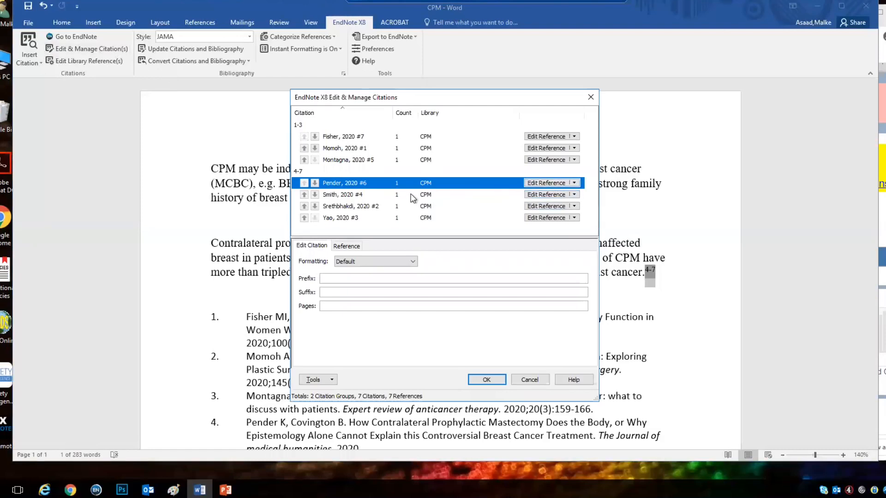
{"action": "left_click", "coordinate": [573, 194]}
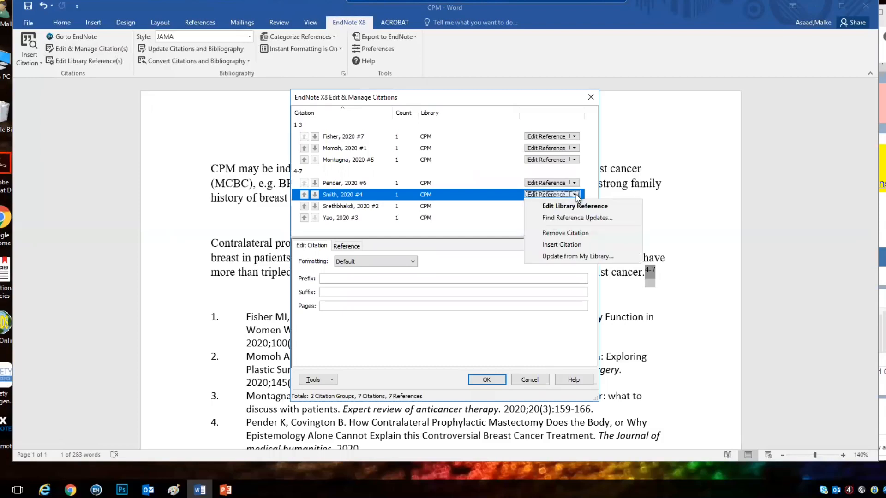
{"action": "mouse_move", "coordinate": [566, 236]}
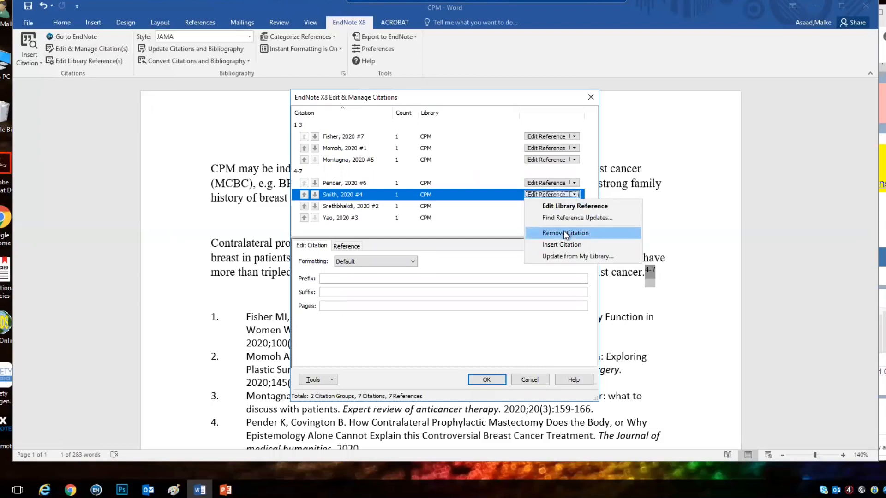
{"action": "left_click", "coordinate": [565, 232]}
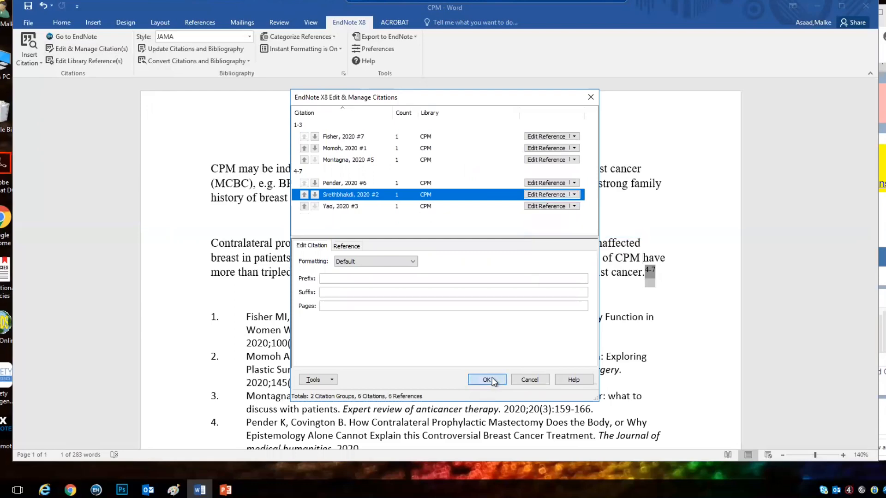
{"action": "left_click", "coordinate": [487, 380]}
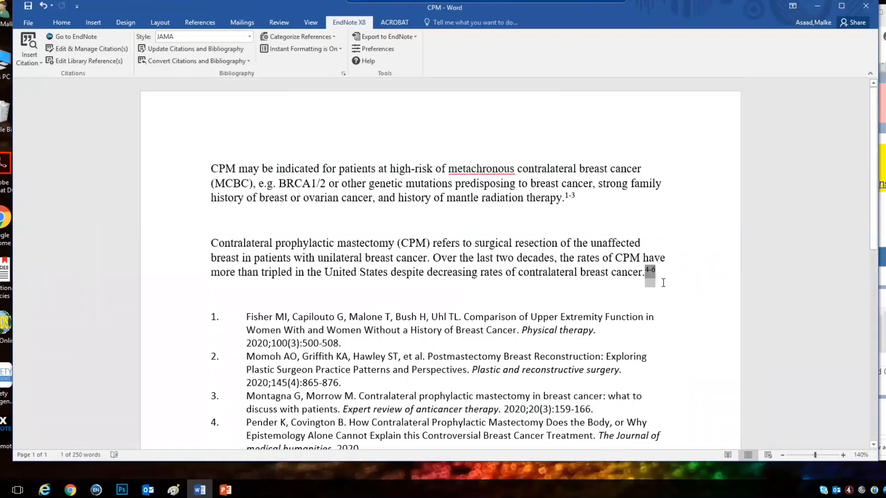
- Select the entire second paragraph together with its 4-6 citation
{"action": "left_click_drag", "start_coordinate": [210, 243], "coordinate": [655, 271]}
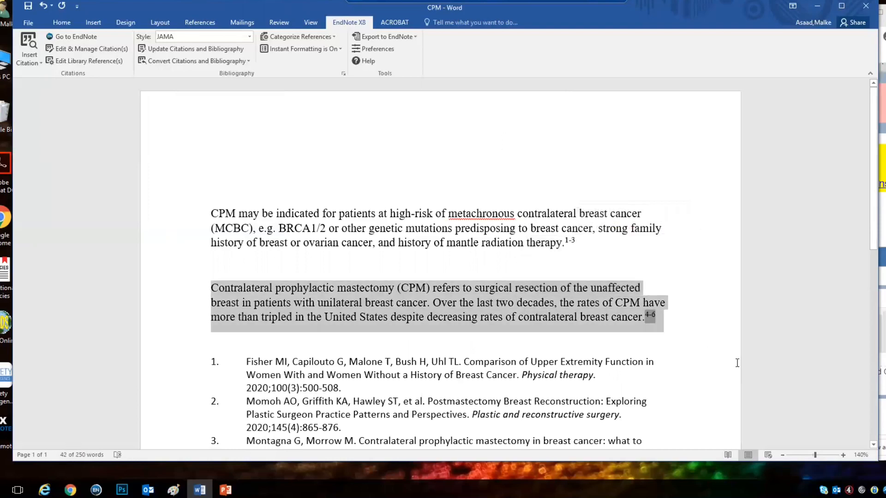
{"action": "mouse_move", "coordinate": [670, 314]}
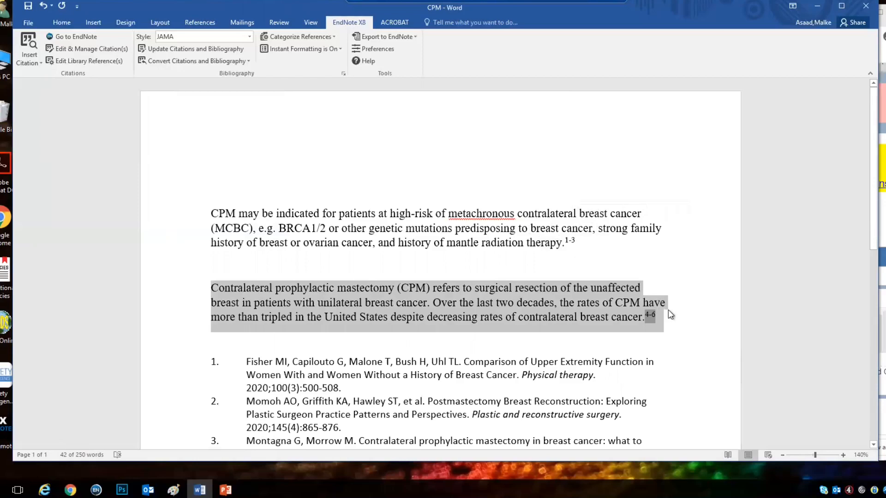